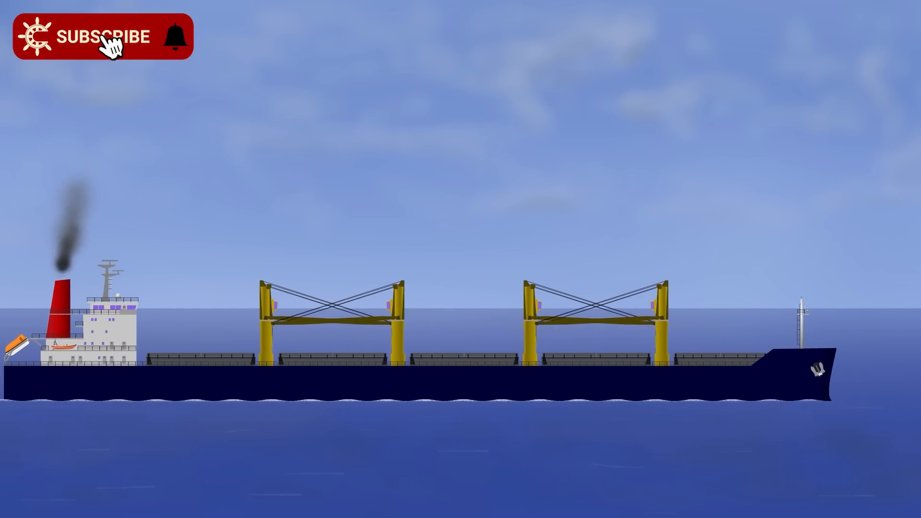
click(102, 36)
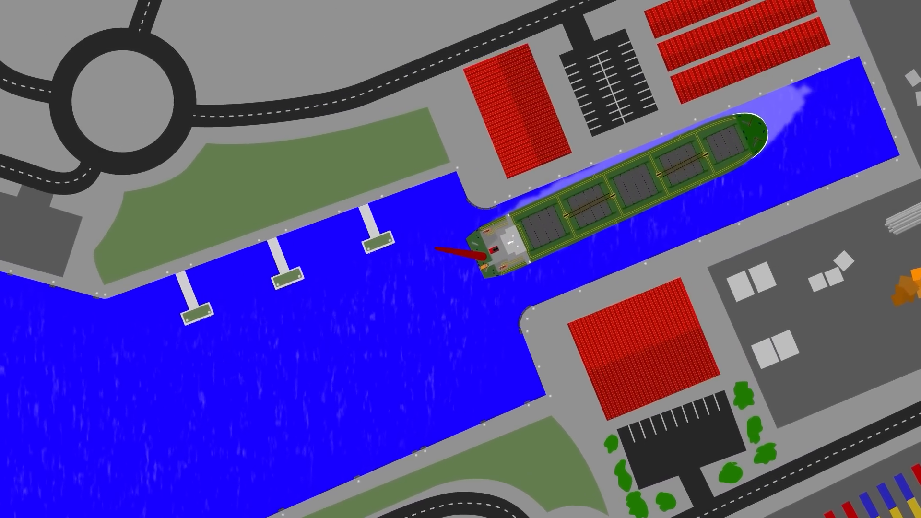
scroll(down, 3)
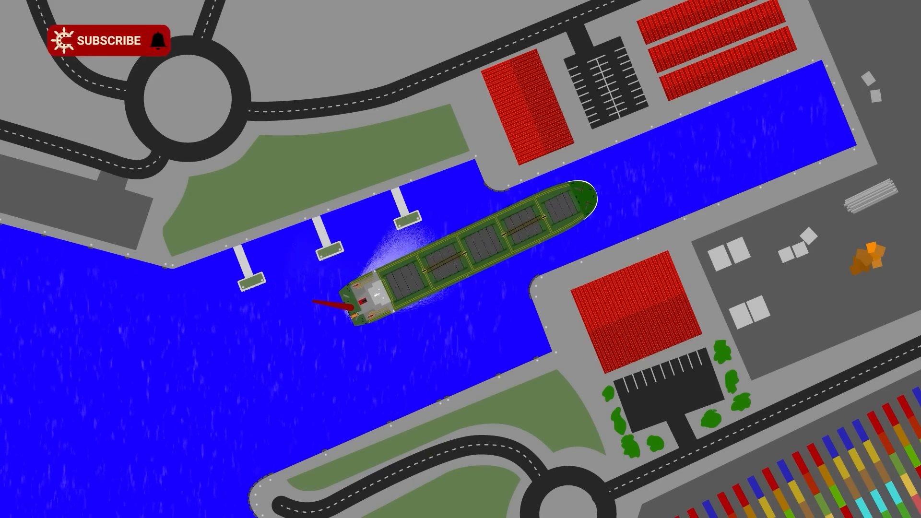
click(106, 39)
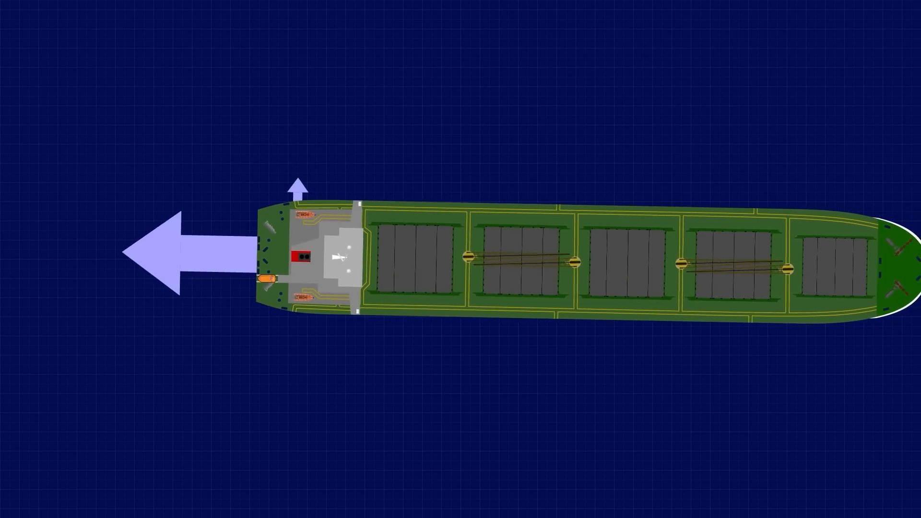
scroll(down, 3)
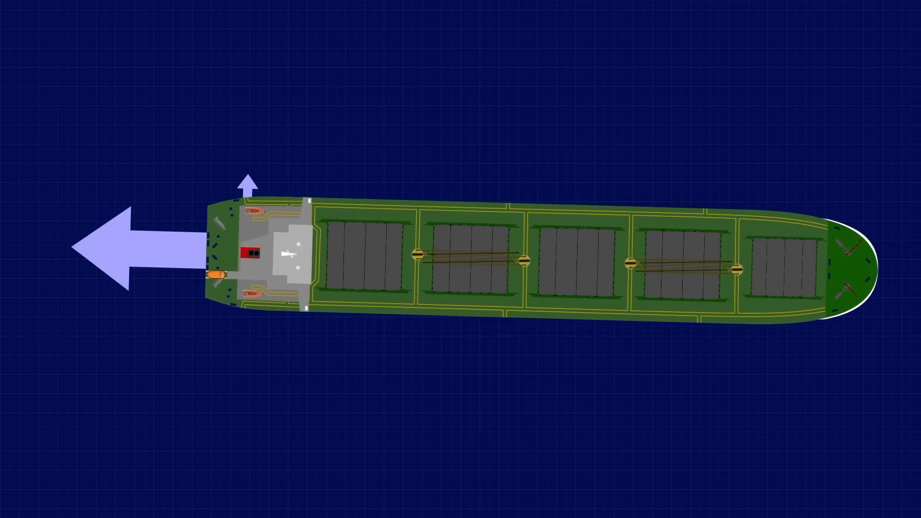